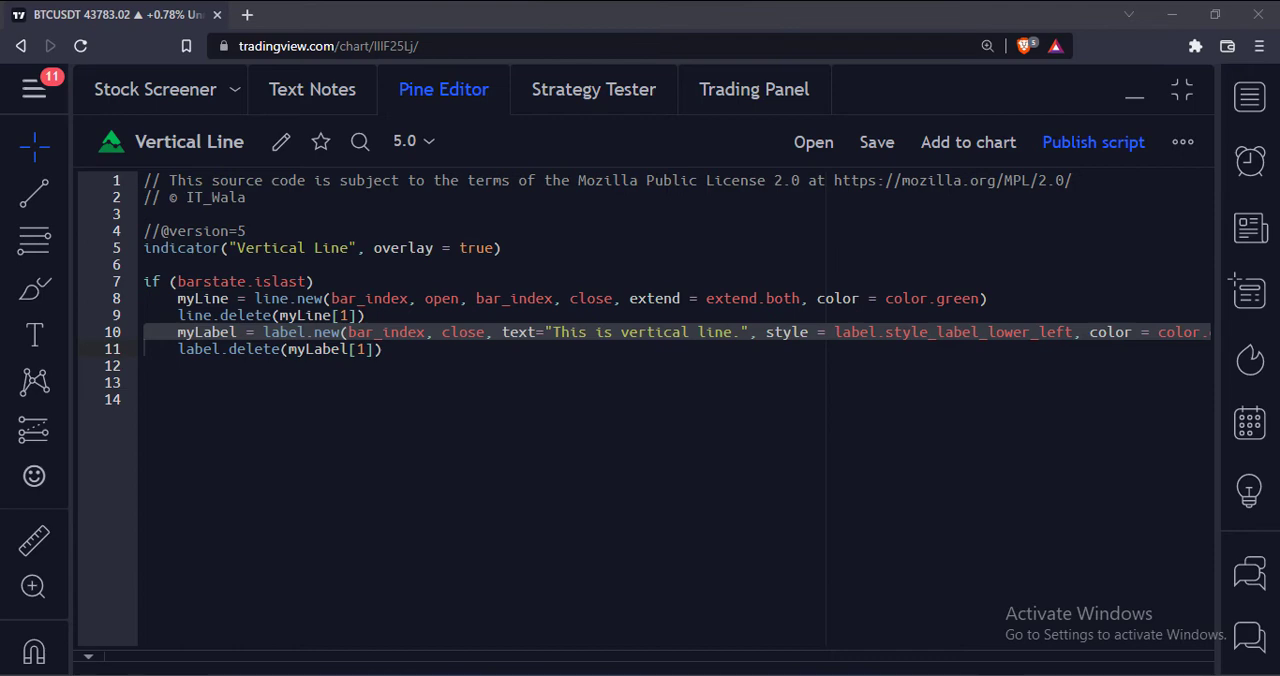
pyautogui.hscroll(3)
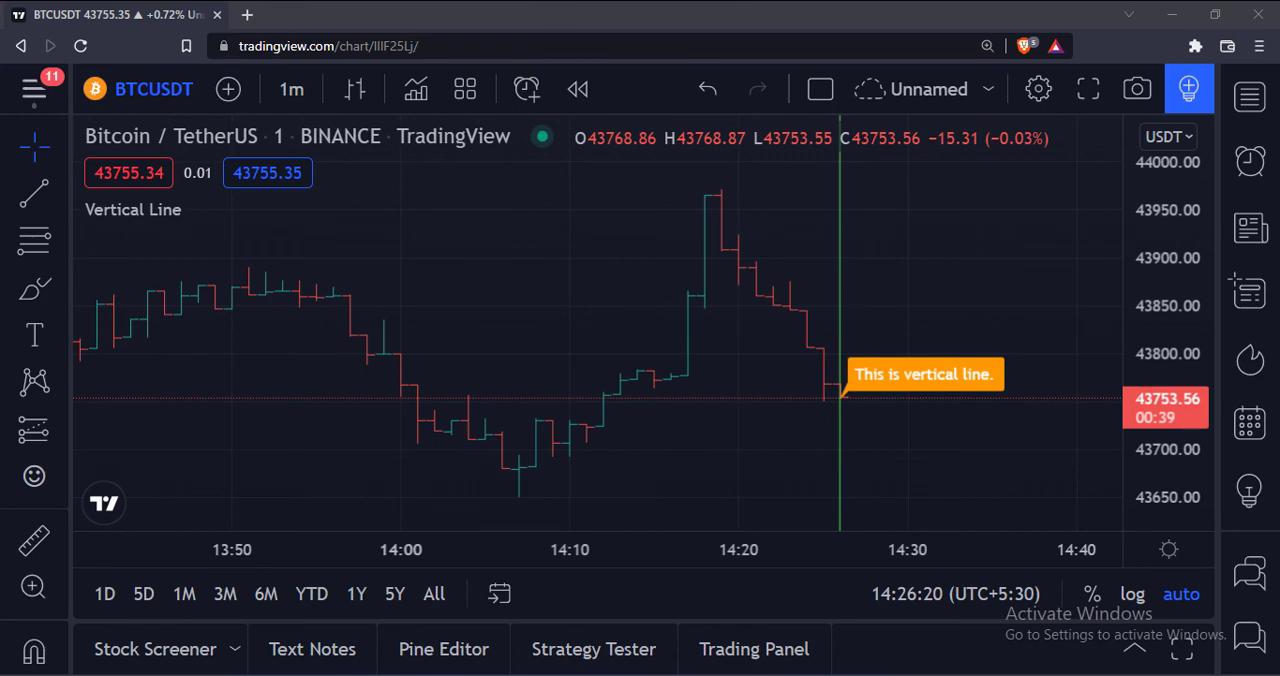
pyautogui.click(444, 648)
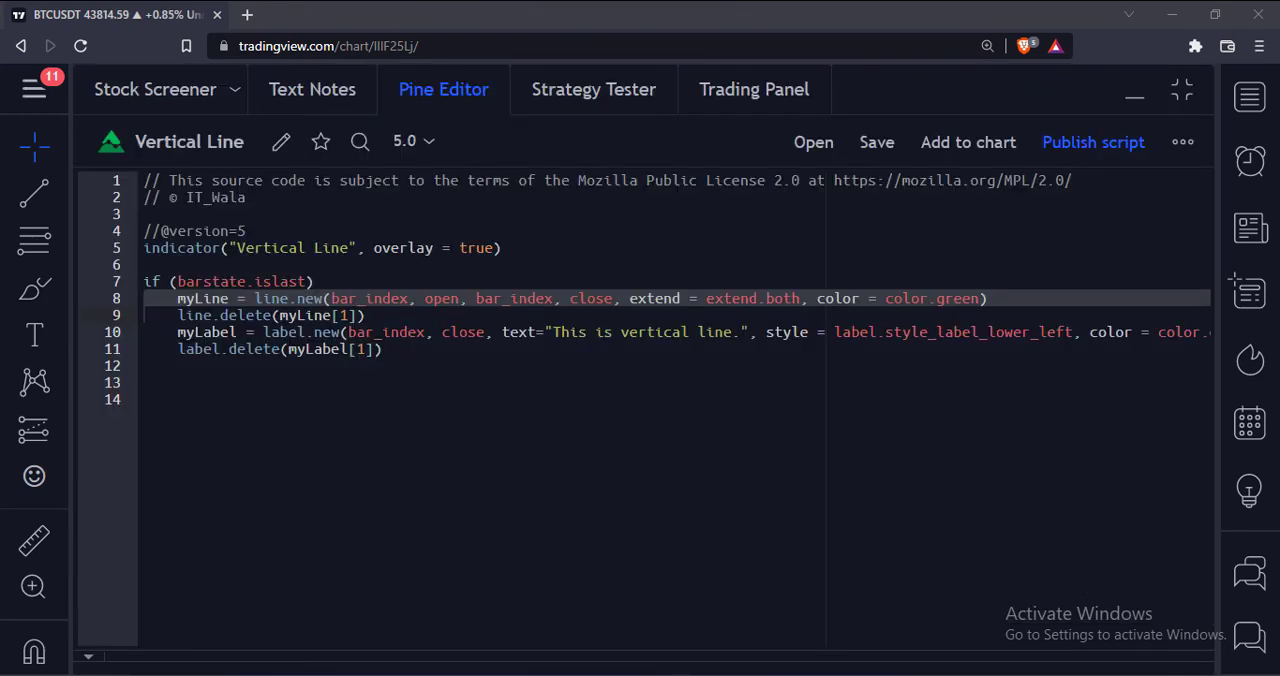